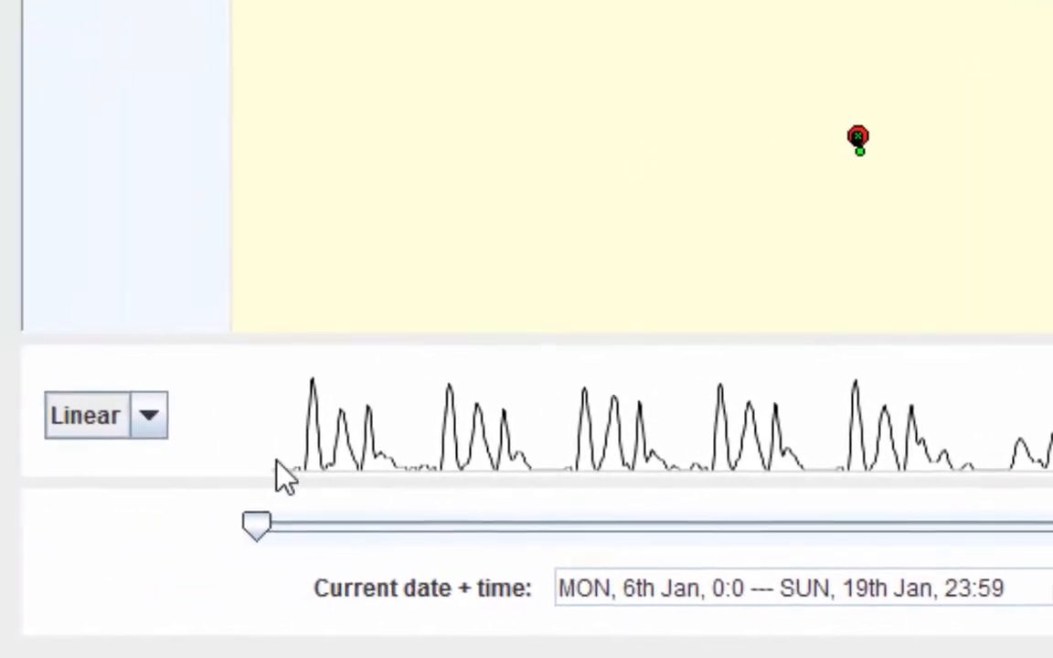
# - Switch the activity chart scale from Linear to Log
pyautogui.click(149, 414)
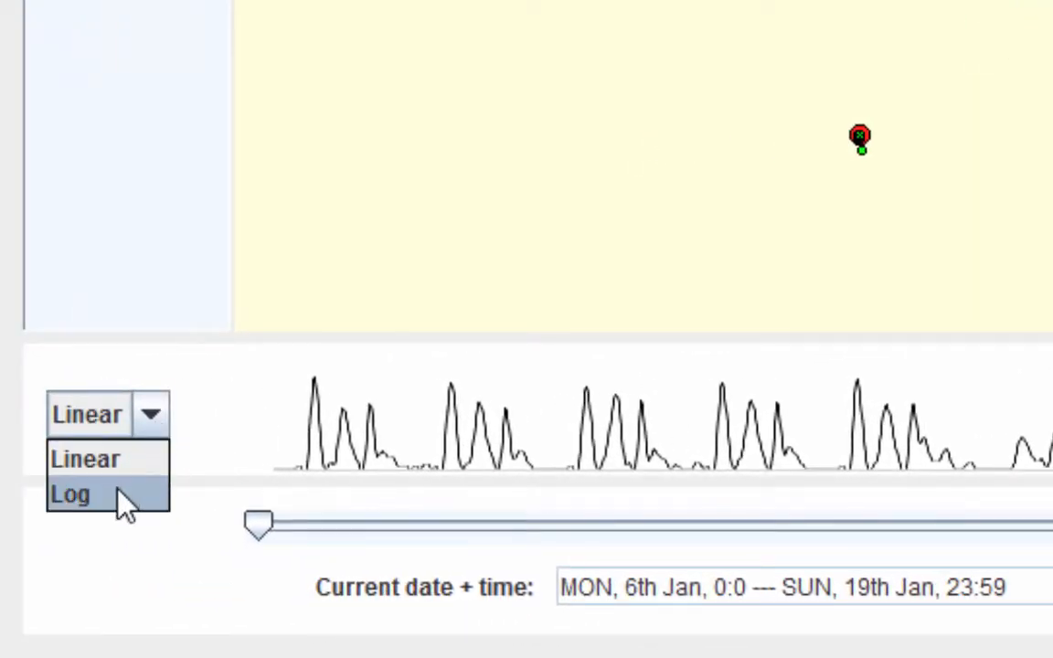
pyautogui.click(70, 494)
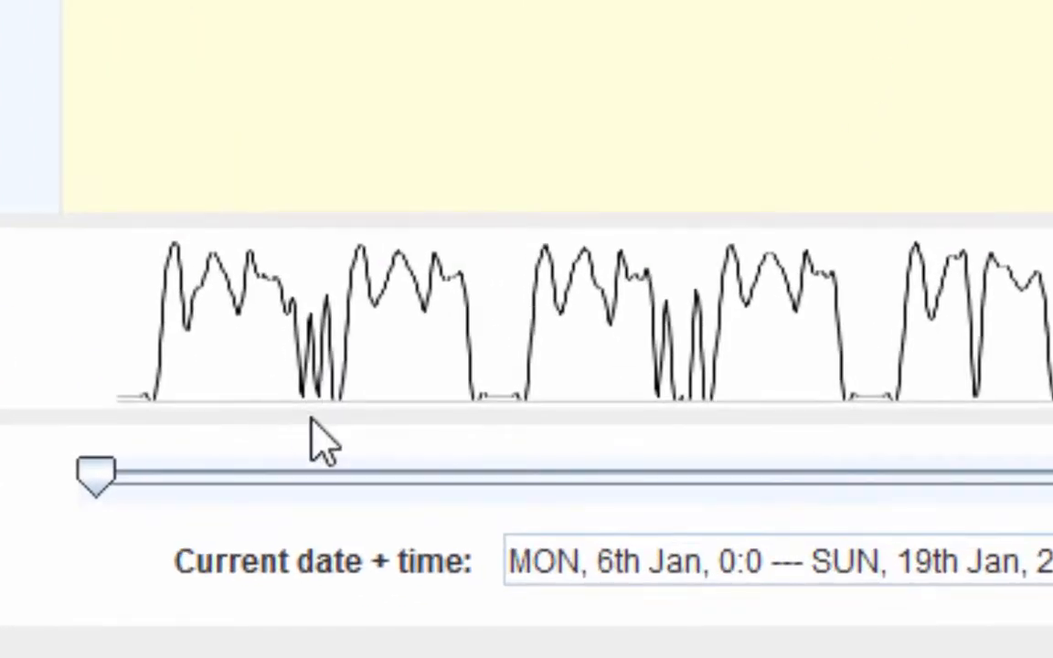
# - Narrow the time window to a short span early Monday 6th Jan
pyautogui.moveTo(94, 473); pyautogui.dragTo(238, 473)
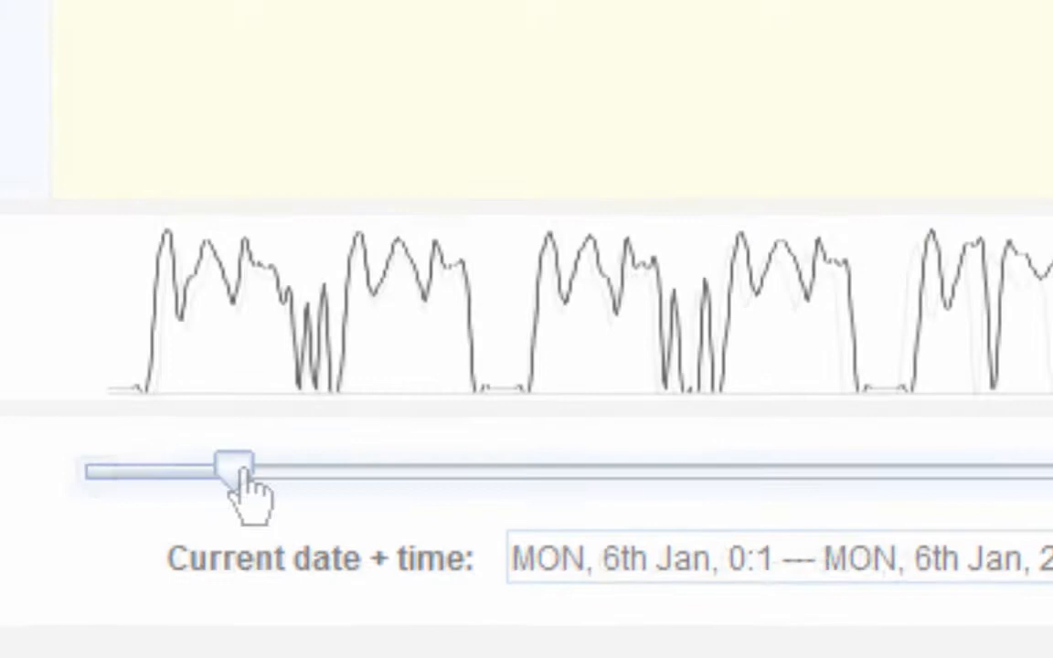
pyautogui.moveTo(233, 469); pyautogui.dragTo(133, 512)
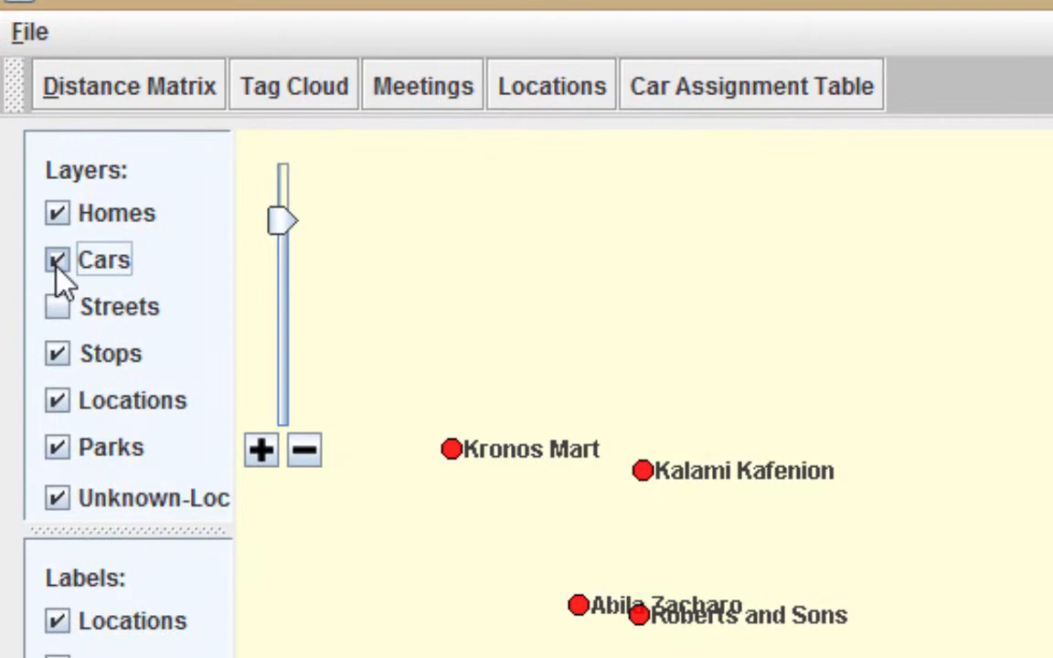
# - Set the Back/Next time step size to 1 hour
pyautogui.click(708, 545)
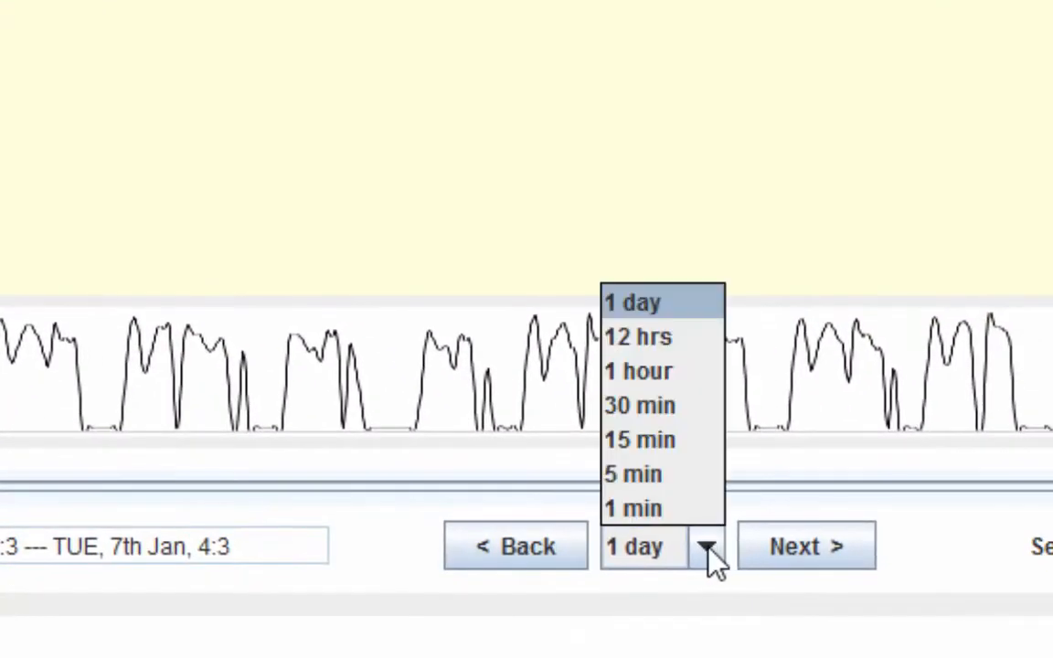
pyautogui.click(632, 509)
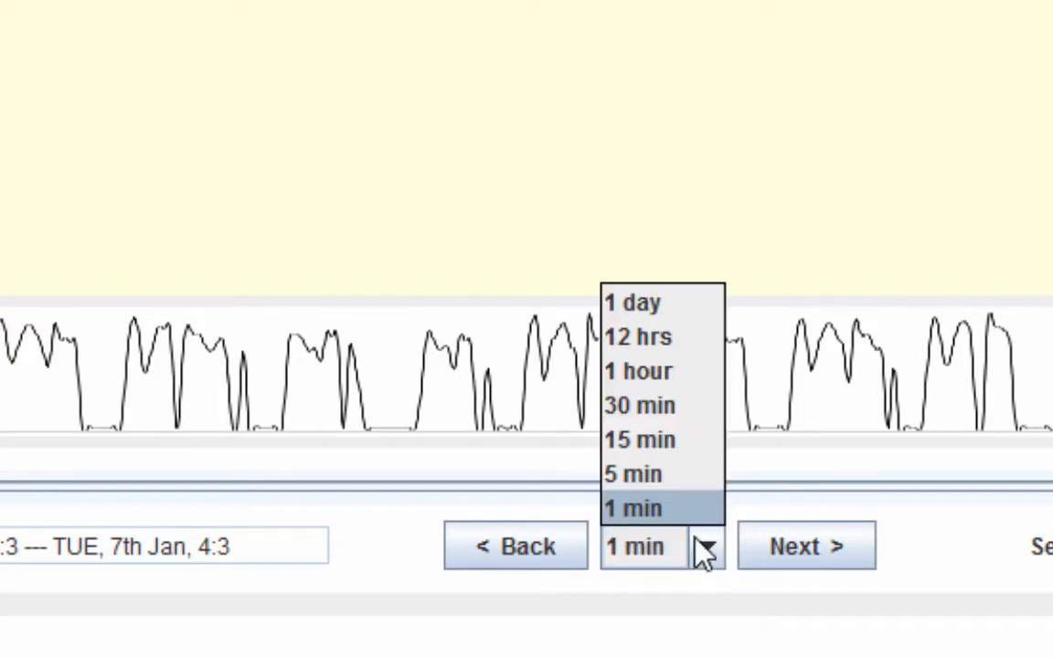
pyautogui.moveTo(637, 336)
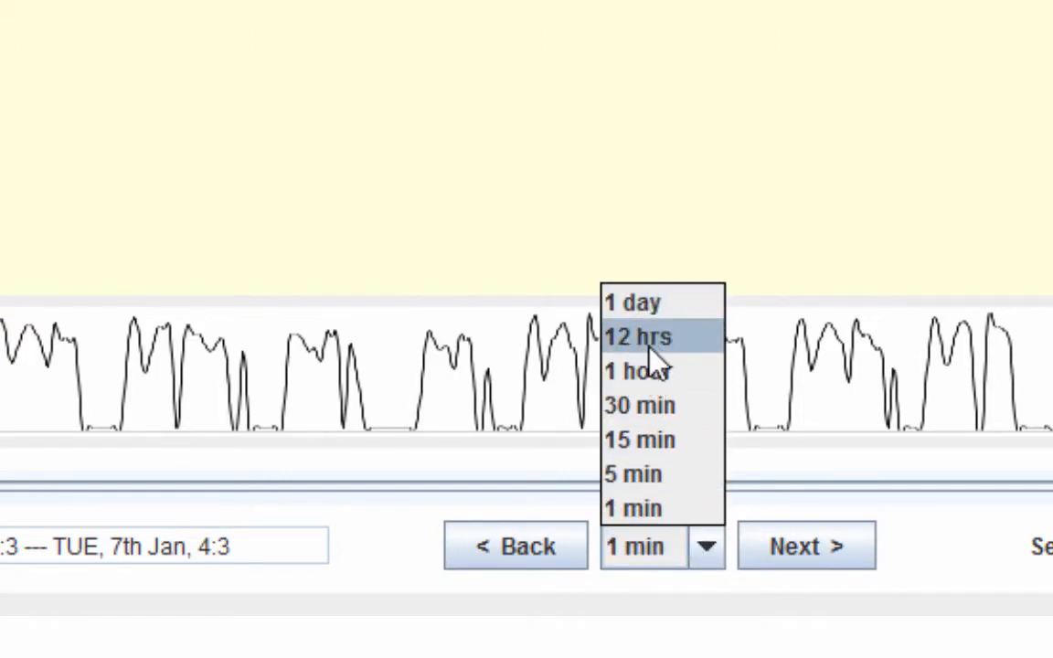
pyautogui.click(637, 371)
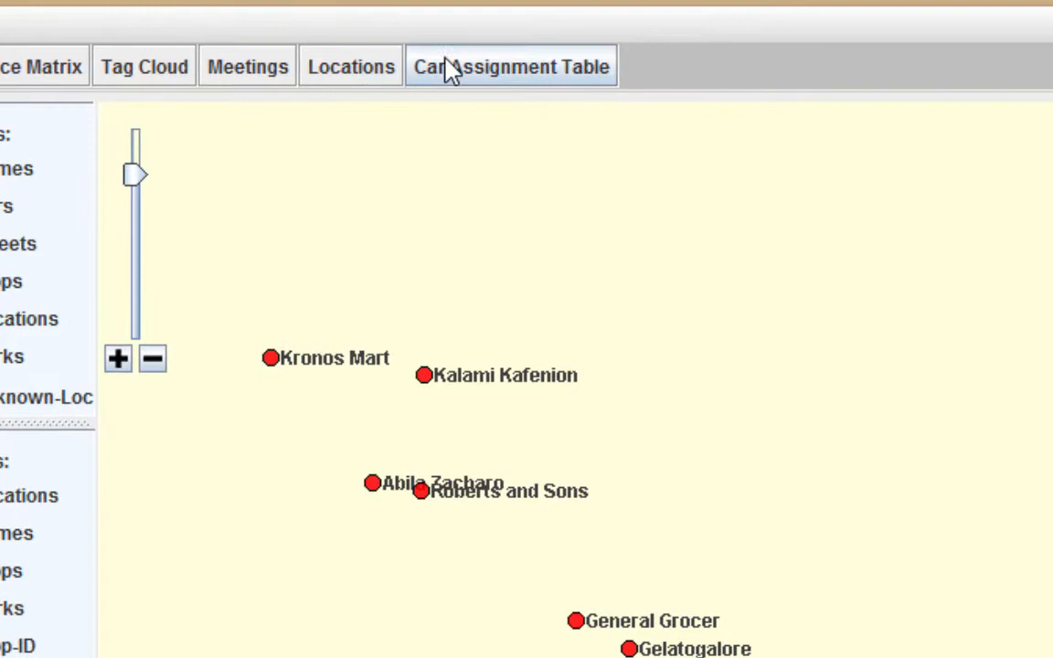
# - Advance one hour, then use 1-day steps and a 2 hrs interval late on 8th Jan
pyautogui.click(510, 66)
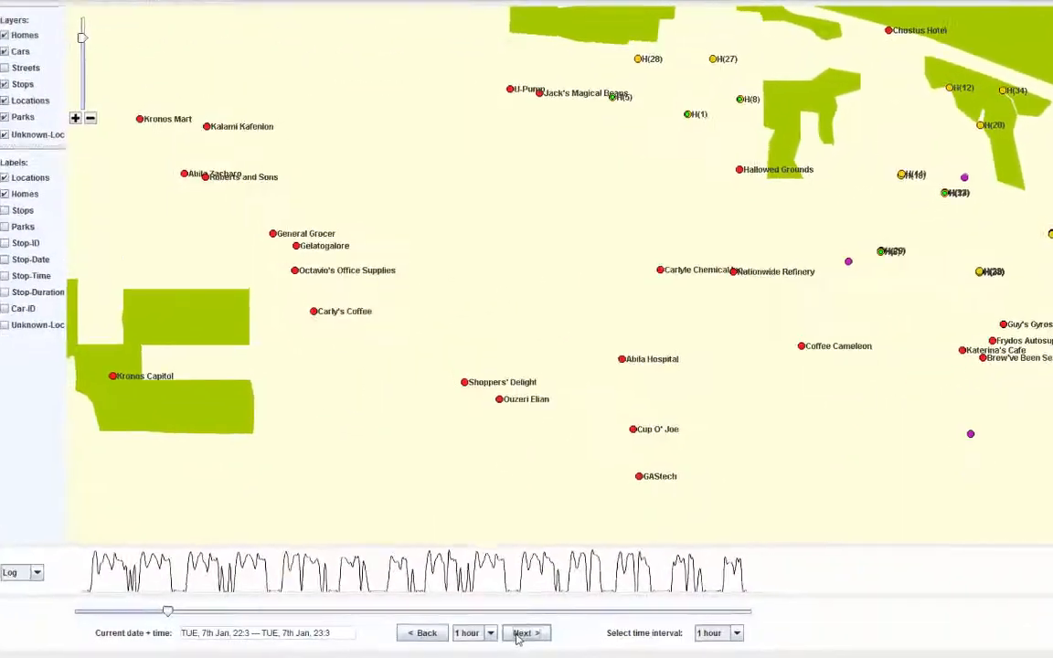
pyautogui.click(490, 632)
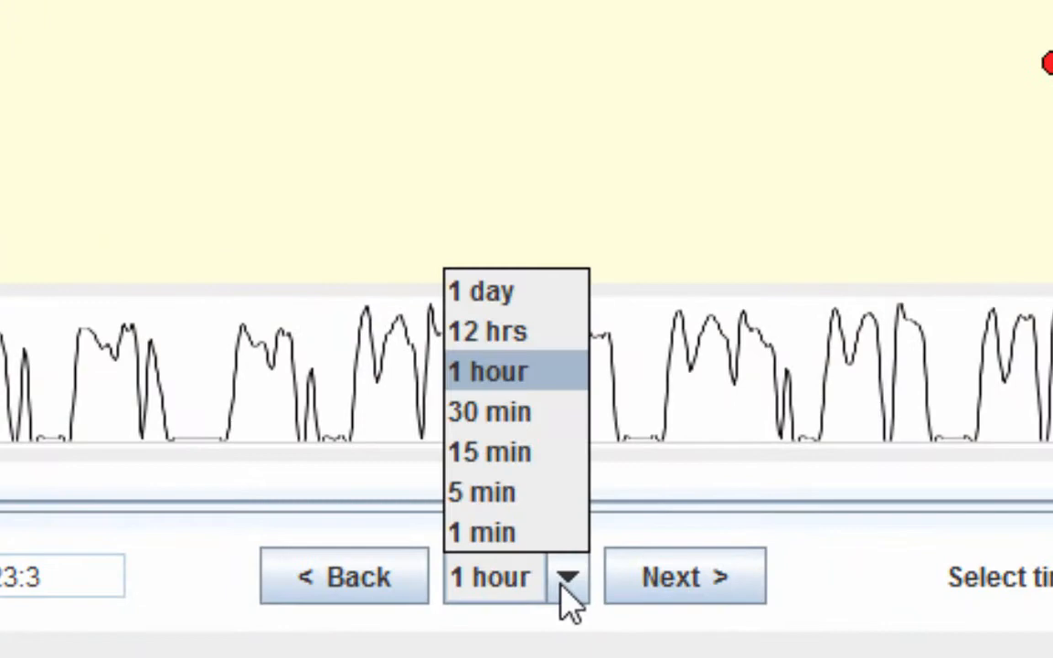
pyautogui.click(479, 290)
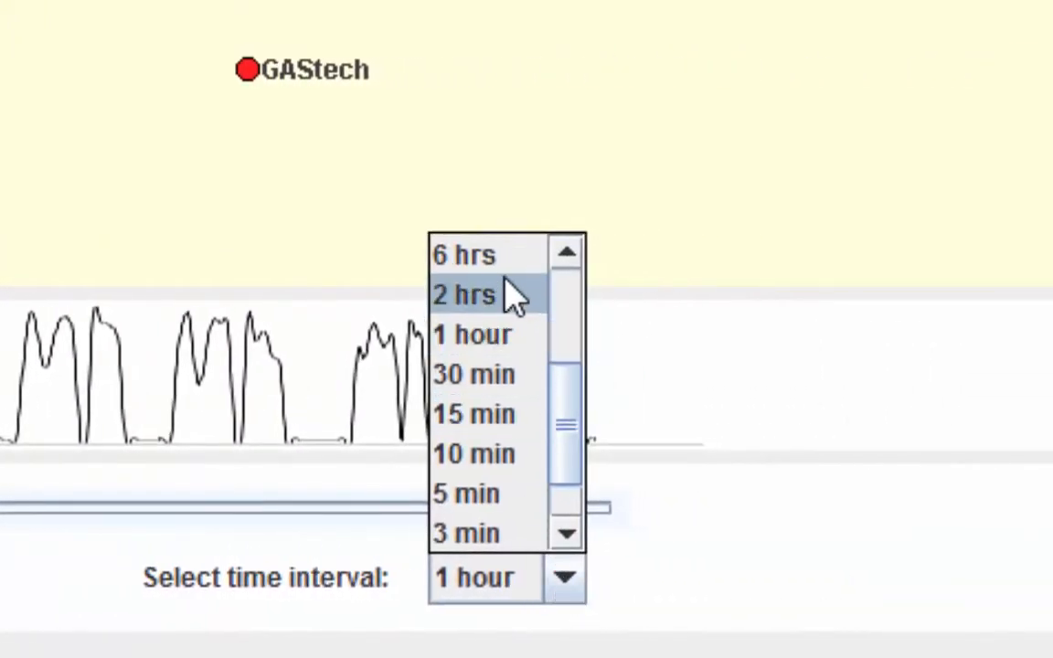
pyautogui.click(463, 294)
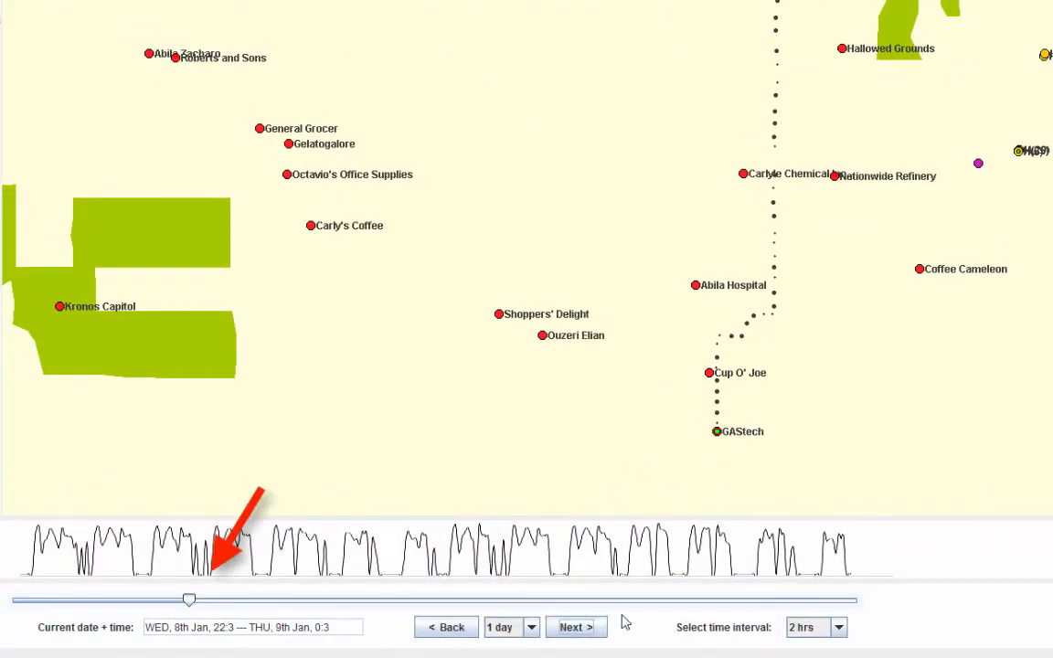
# - Step night by night through to 18th Jan, watching the GAStech trail recur
pyautogui.click(575, 627)
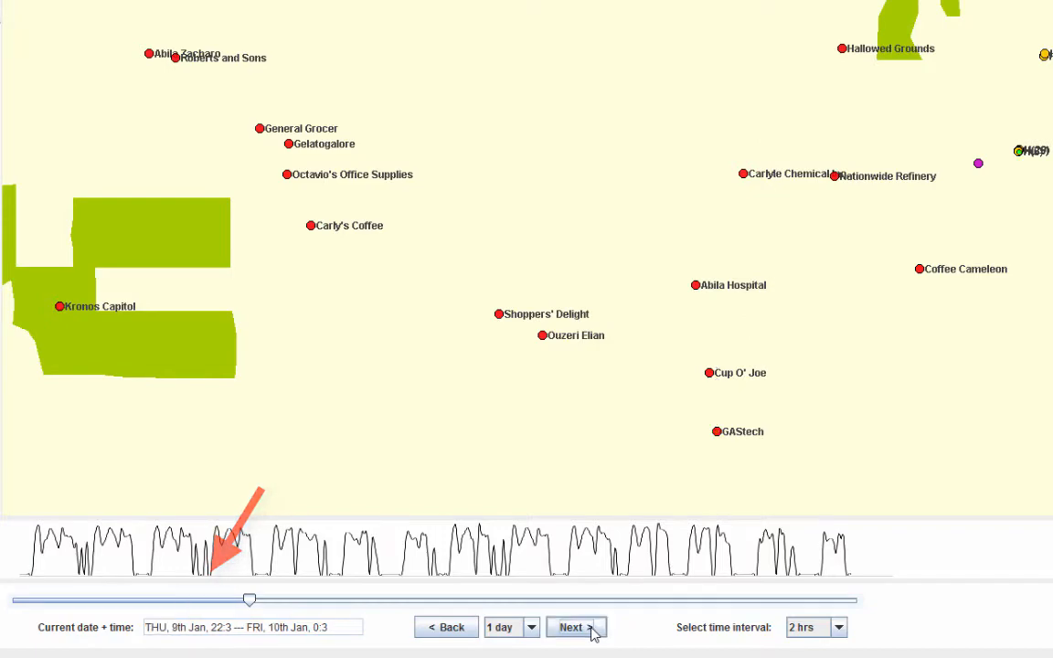
pyautogui.click(570, 627)
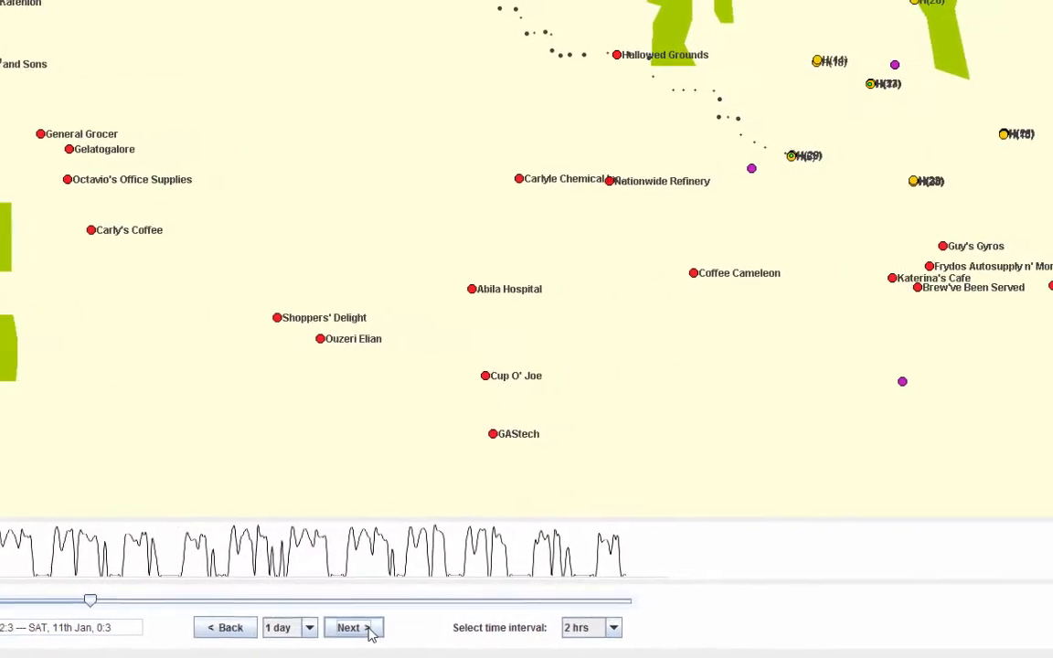
pyautogui.click(349, 627)
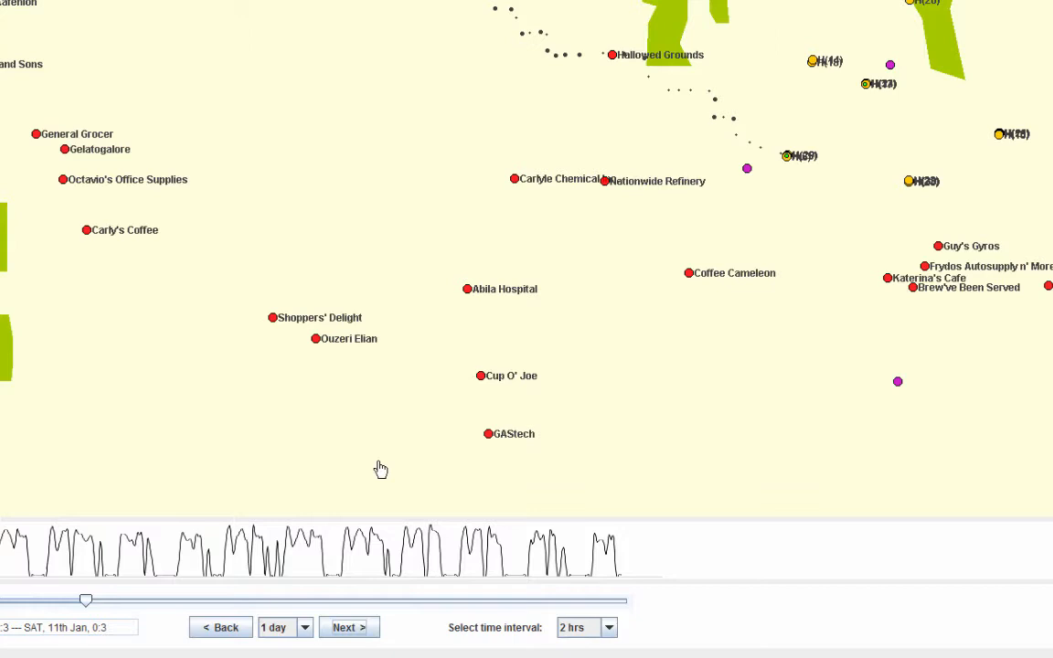
pyautogui.click(347, 627)
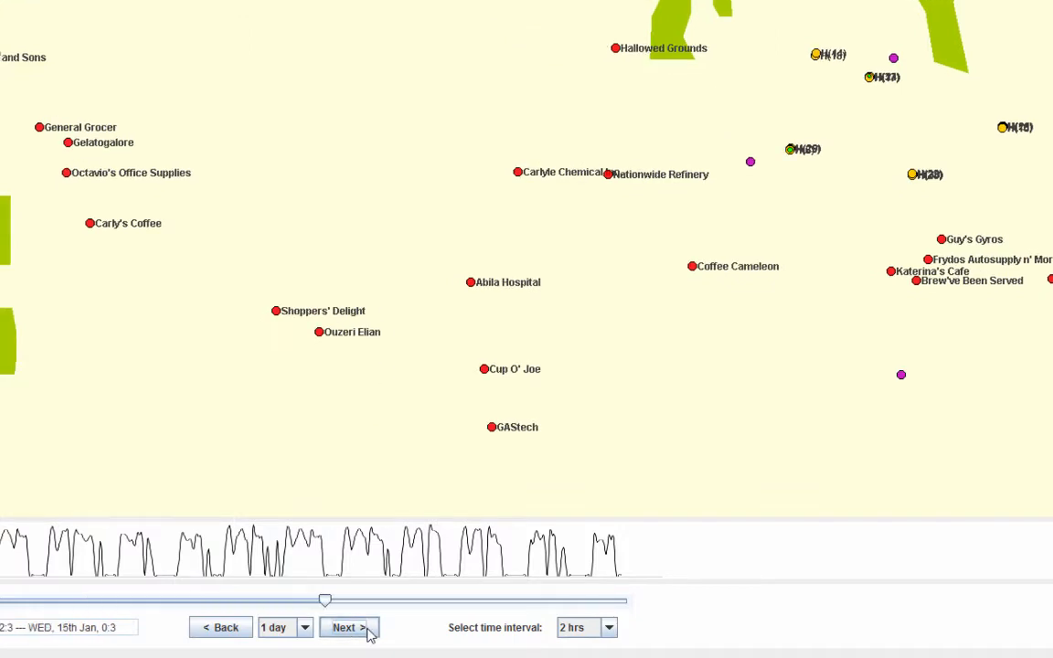
pyautogui.click(349, 627)
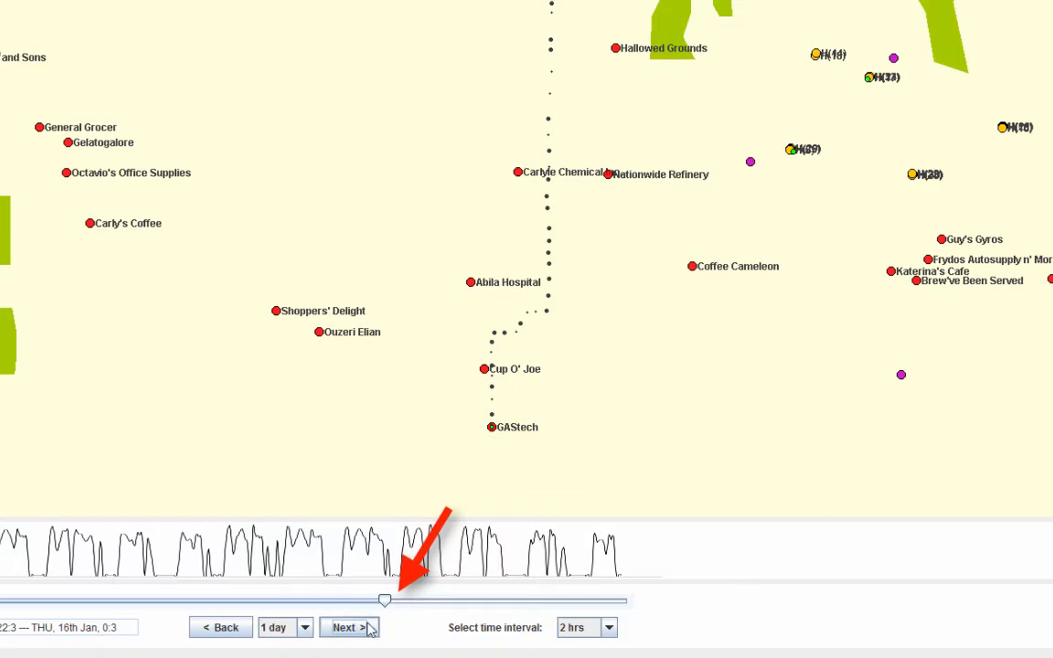
pyautogui.click(349, 627)
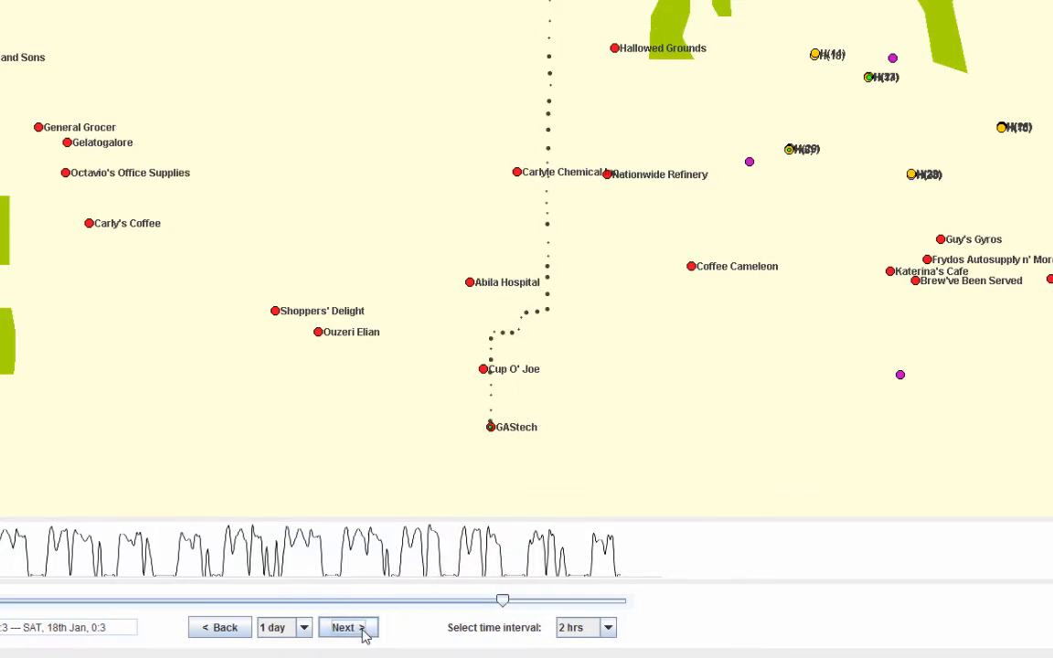
pyautogui.click(348, 627)
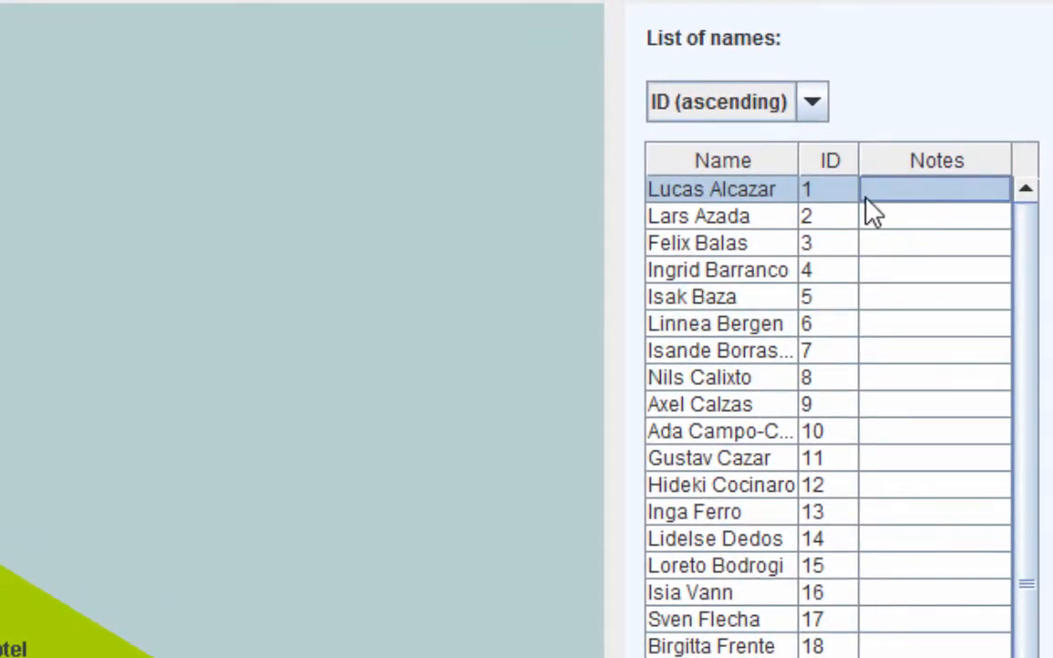
# - Enter the note 'suspicous!' in the Notes cell for employee ID 1
pyautogui.write('suspic')
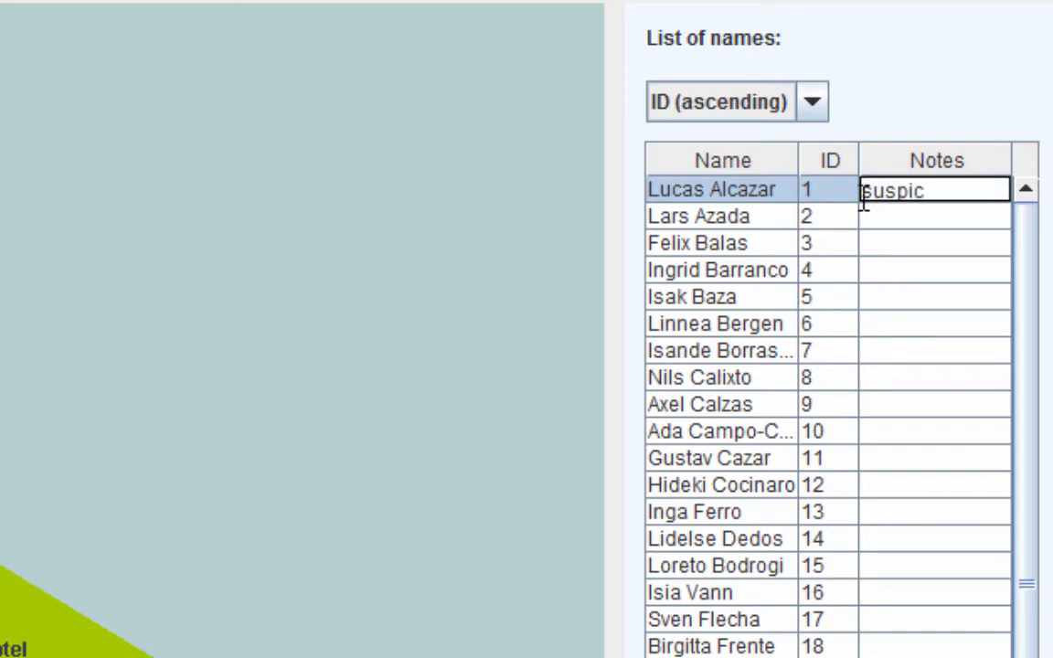
pyautogui.write('ous')
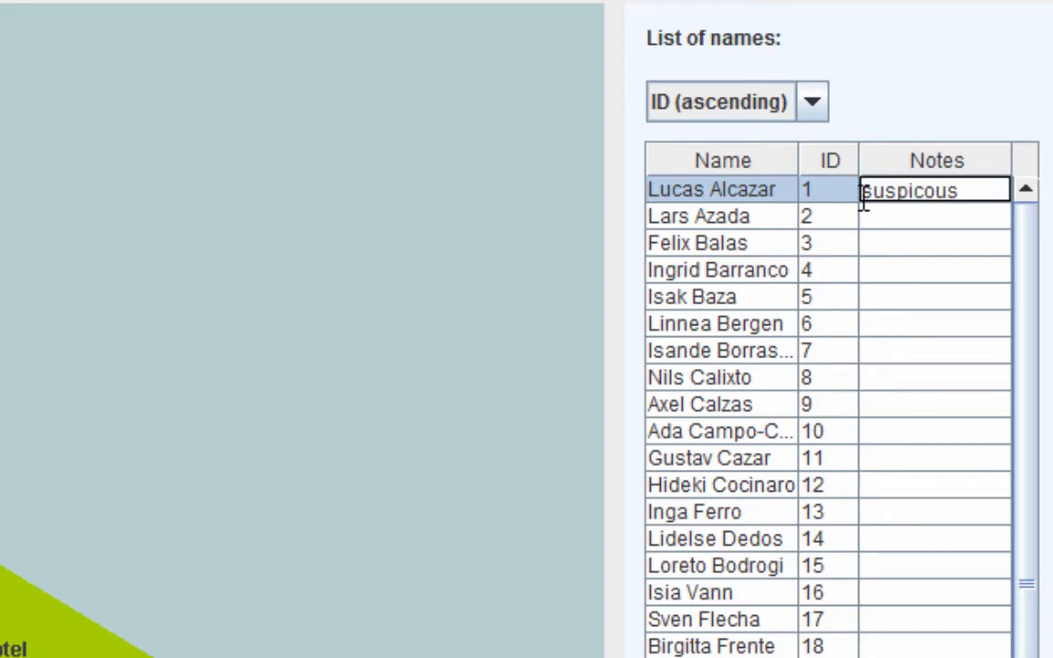
pyautogui.write('!')
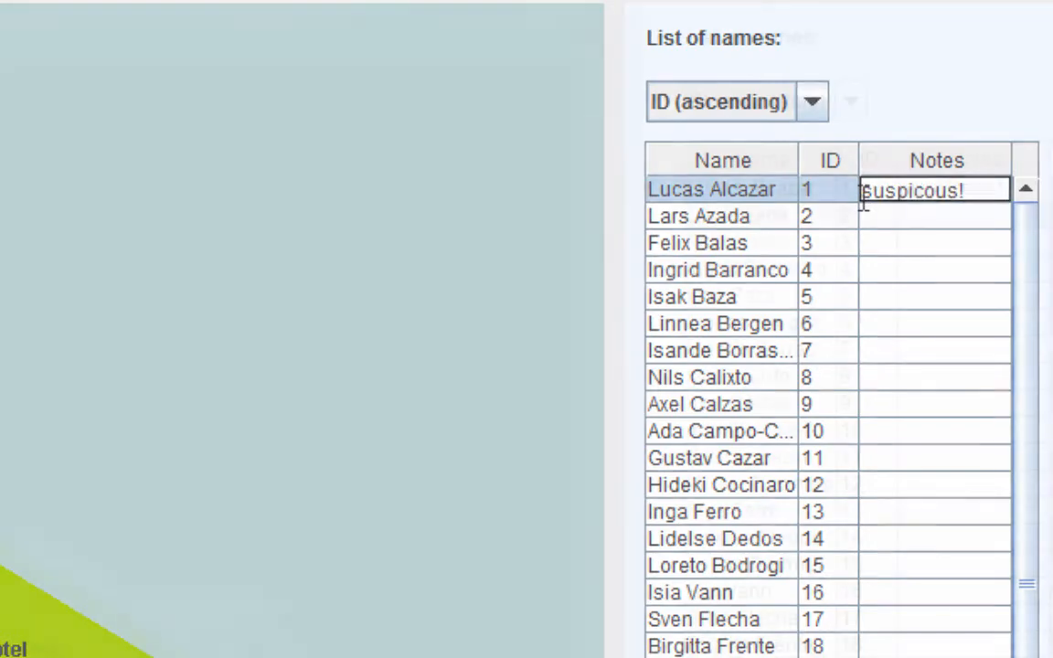